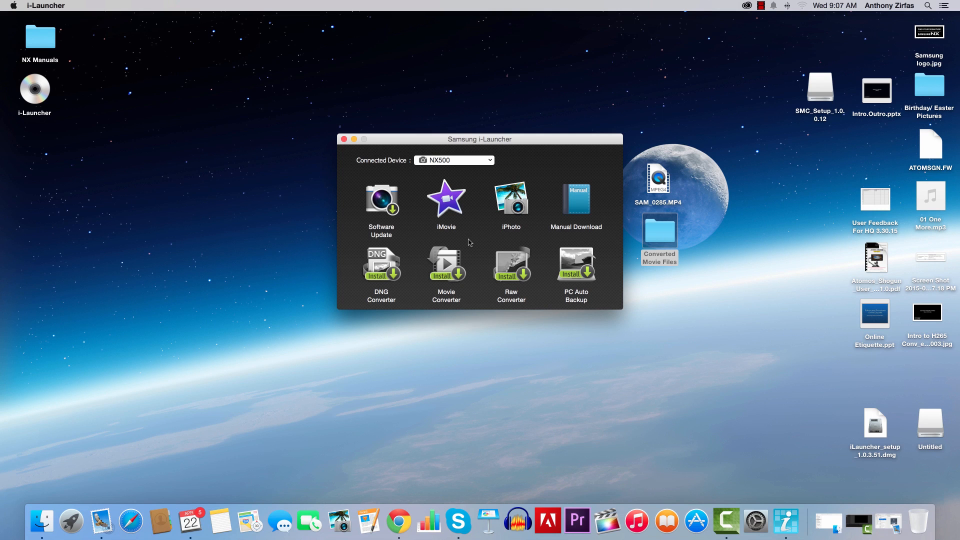
mouse_move(445, 264)
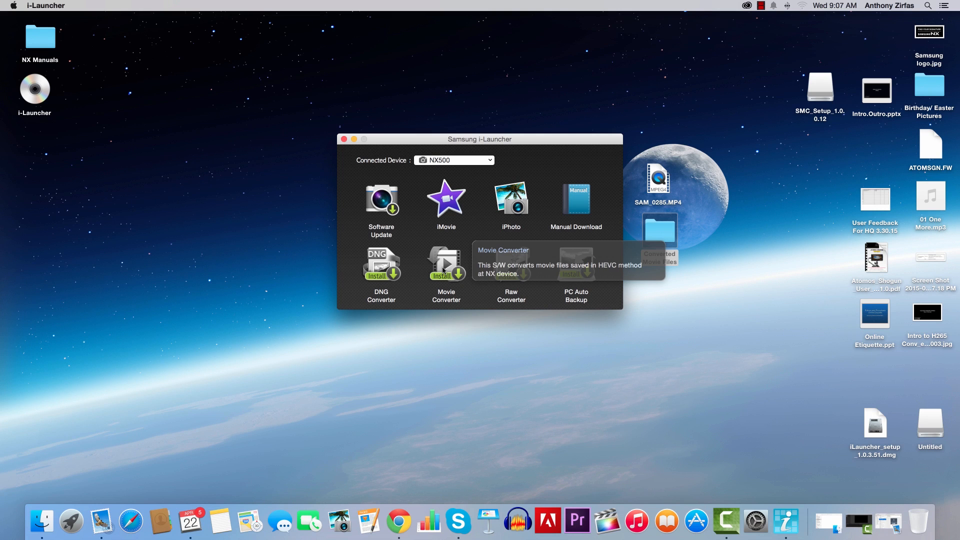
mouse_move(512, 161)
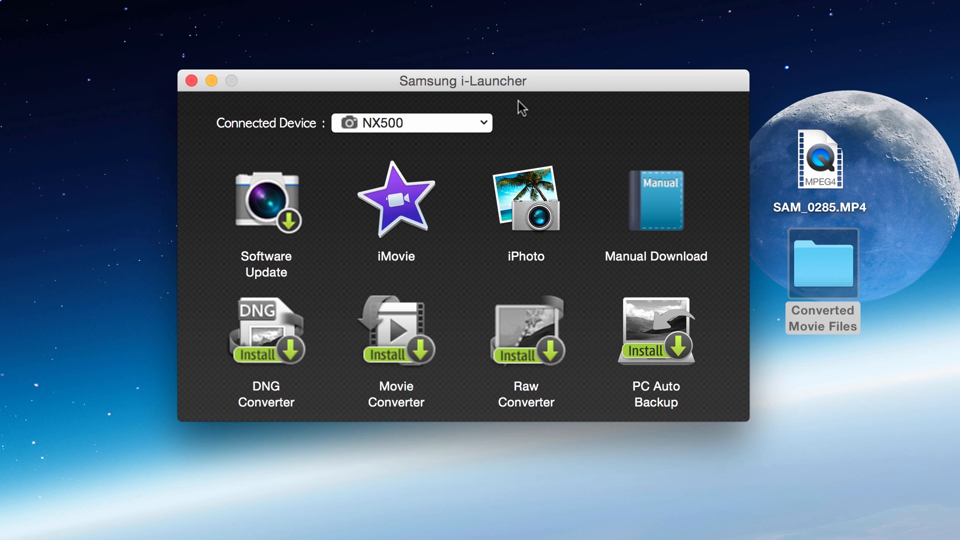
mouse_move(456, 133)
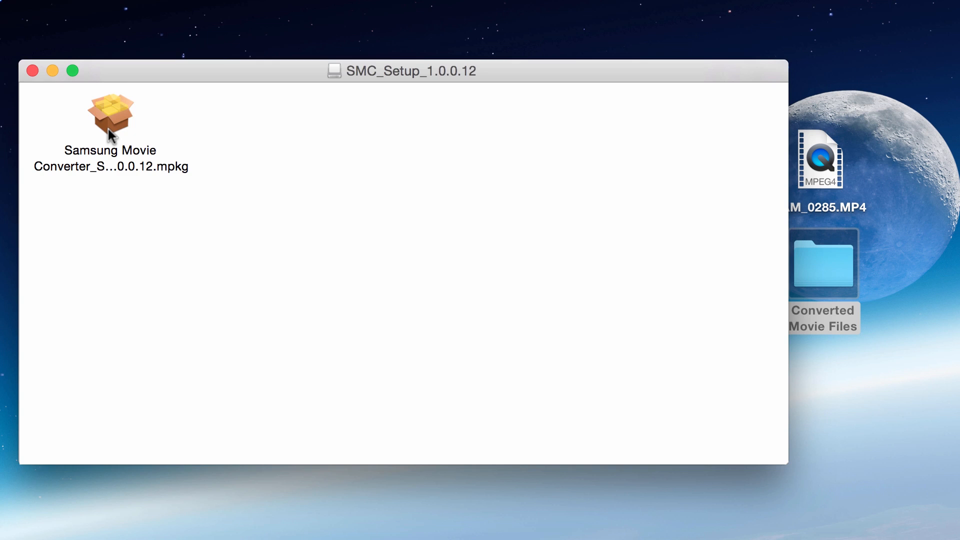
Install Samsung Movie Converter 1.0.0.12 from the .mpkg onto Macintosh HD, then launch it from i-Launcher
double_click(110, 117)
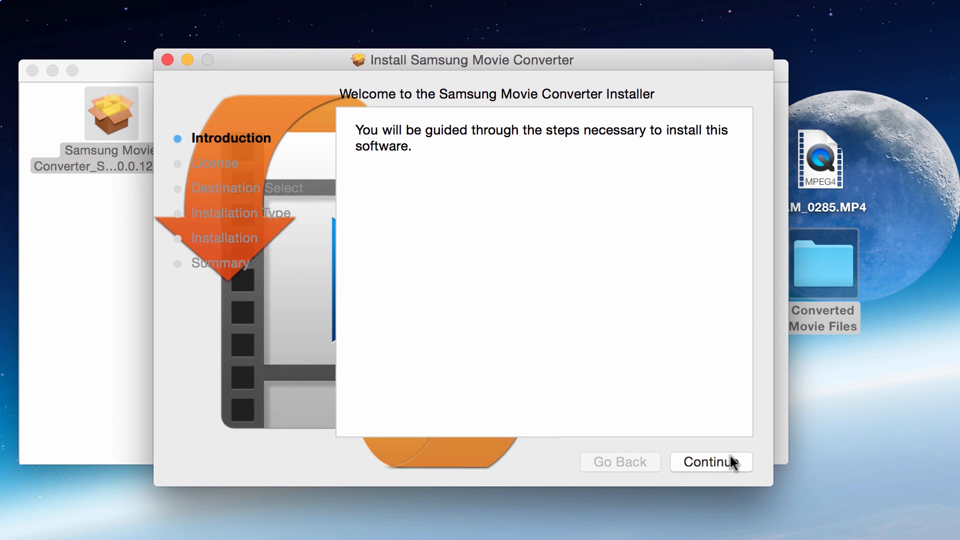
click(709, 461)
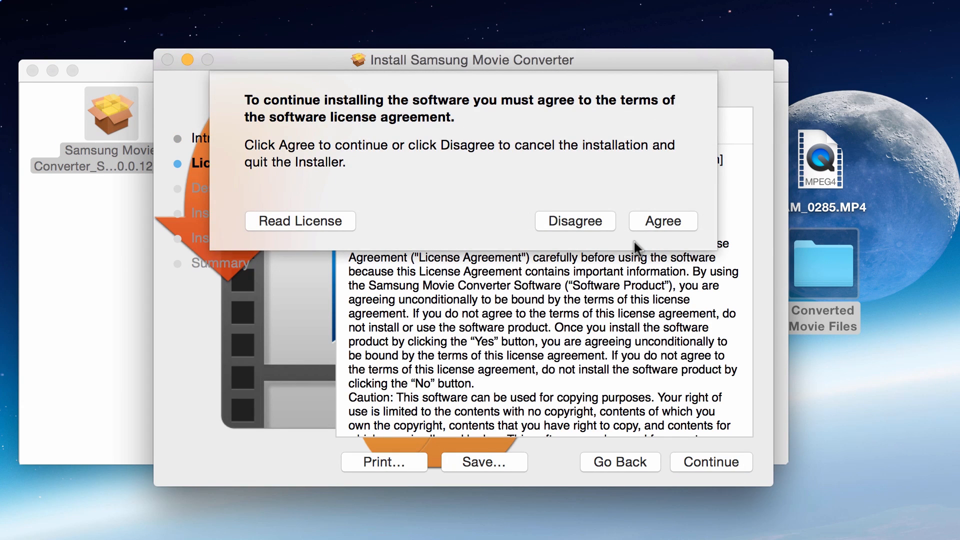
click(662, 221)
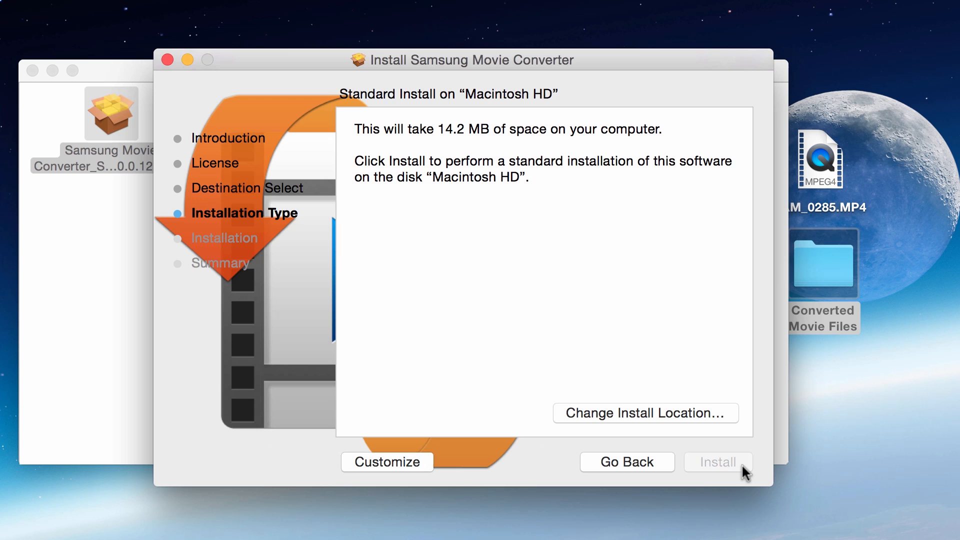
click(717, 462)
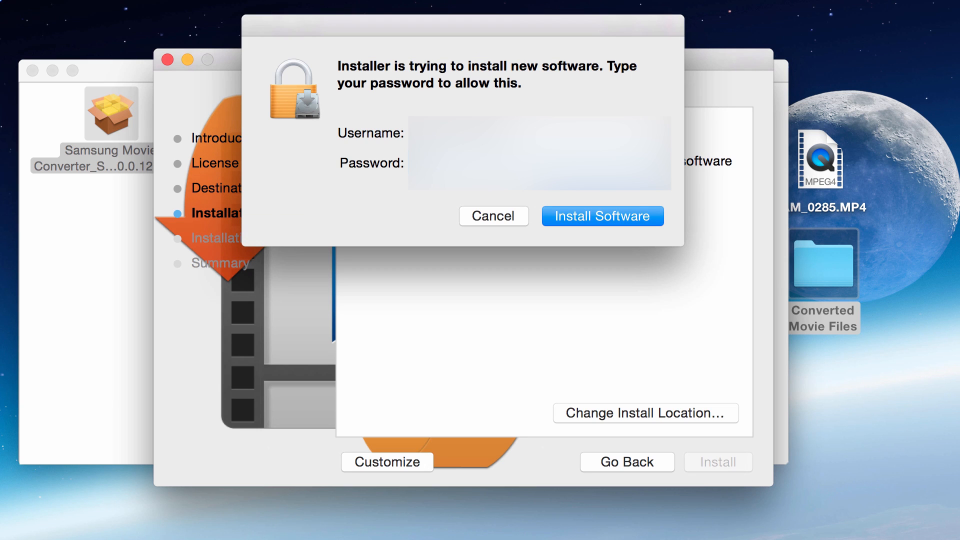
mouse_move(734, 465)
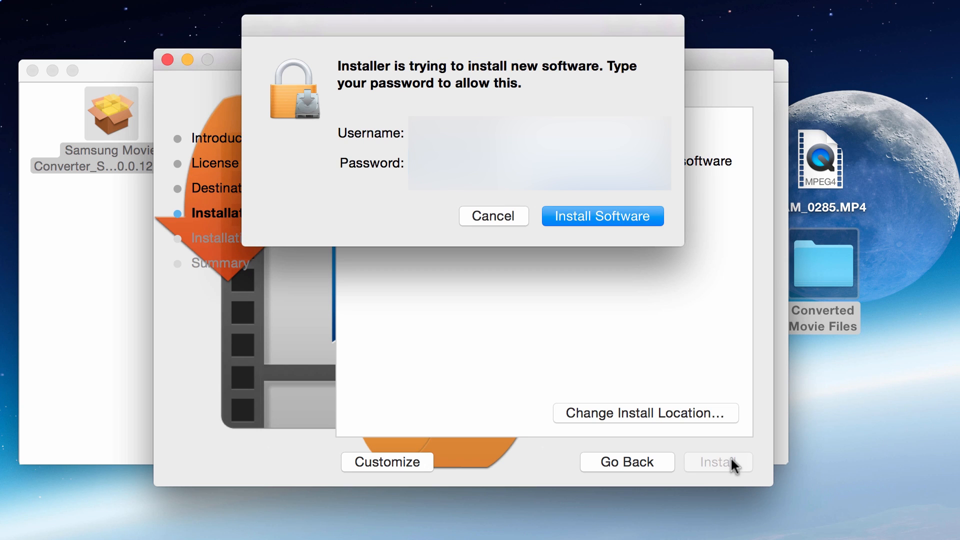
click(602, 215)
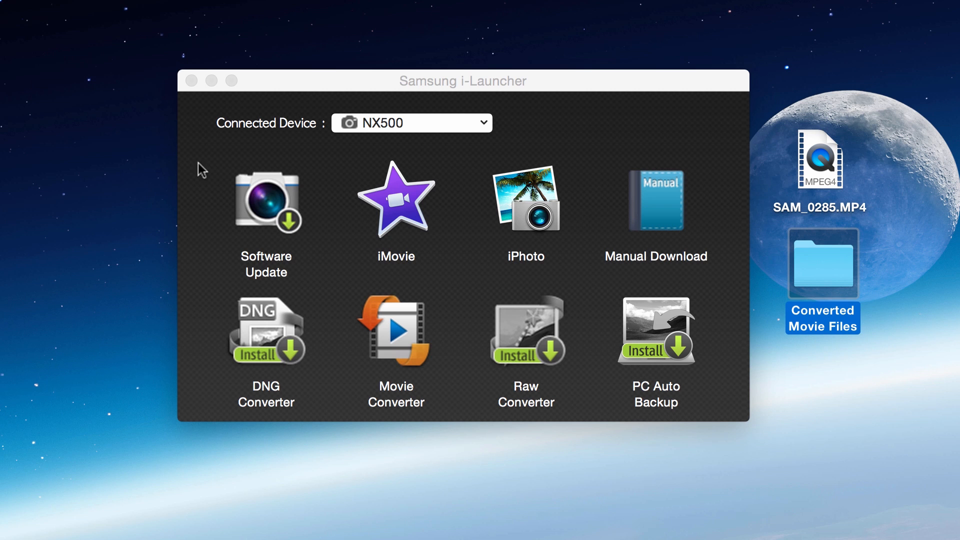
mouse_move(409, 334)
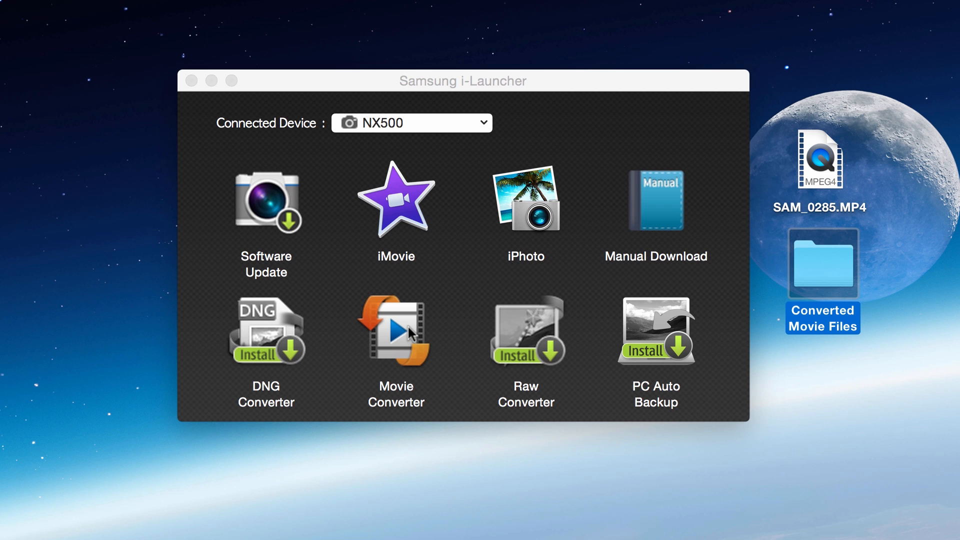
click(395, 330)
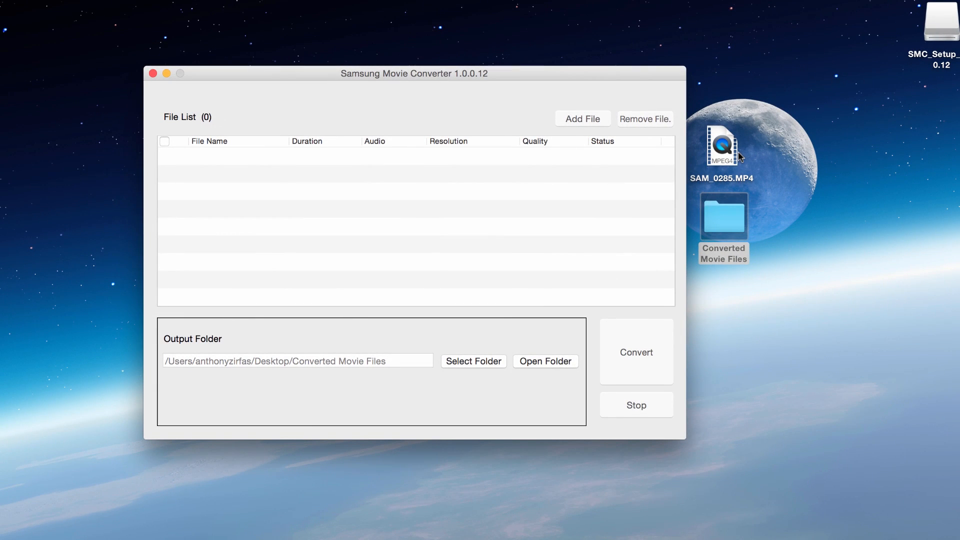
Queue SAM_0285.MP4 at 1024x540, Normal (Low) quality, with output to Converted Movie Files
click(722, 146)
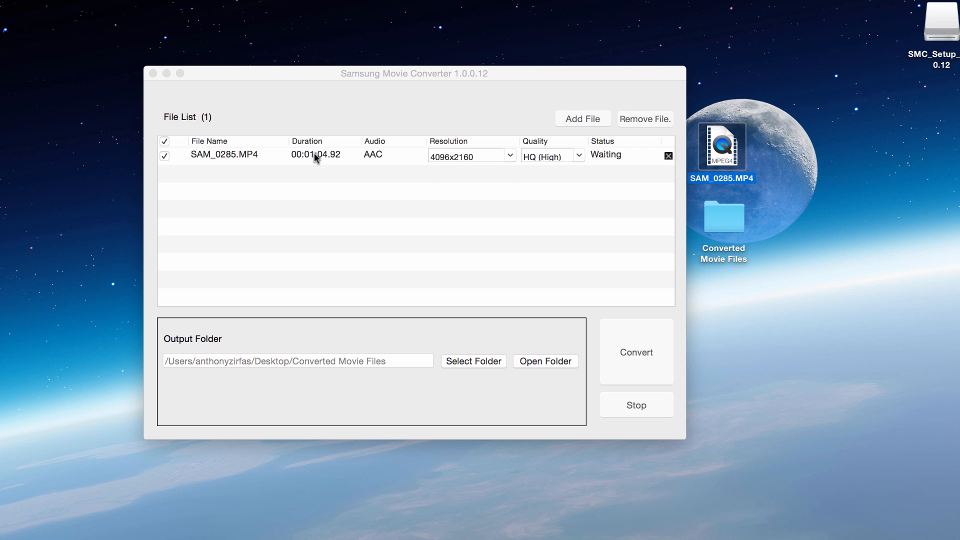
mouse_move(327, 162)
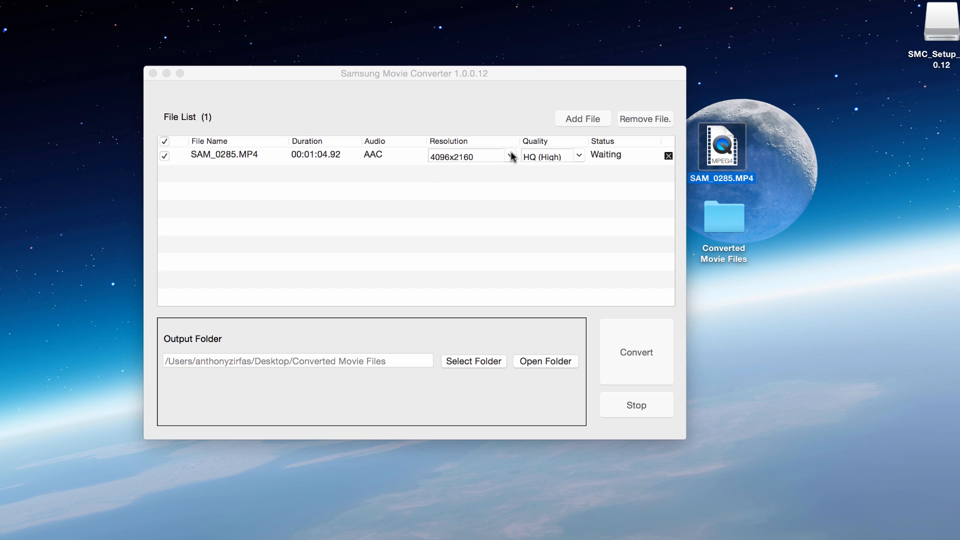
click(510, 155)
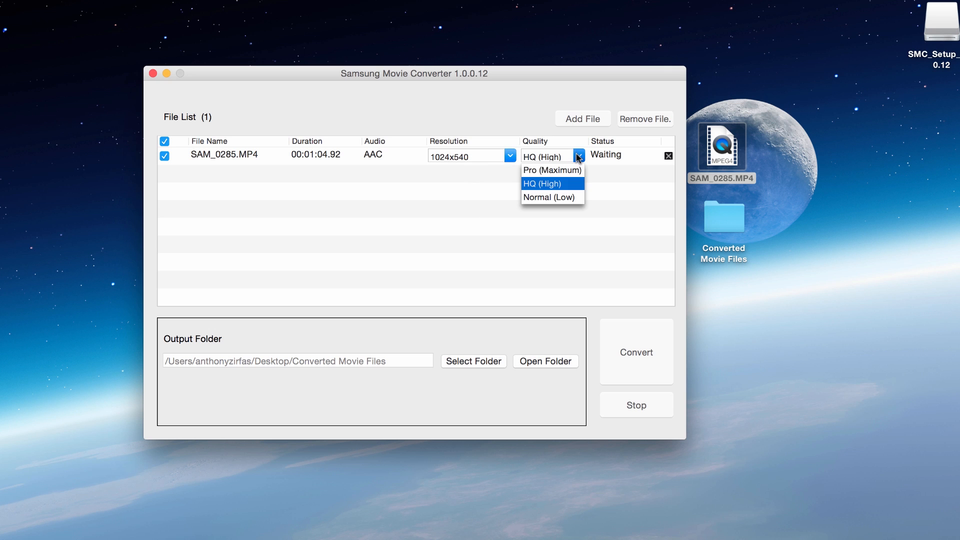
click(550, 197)
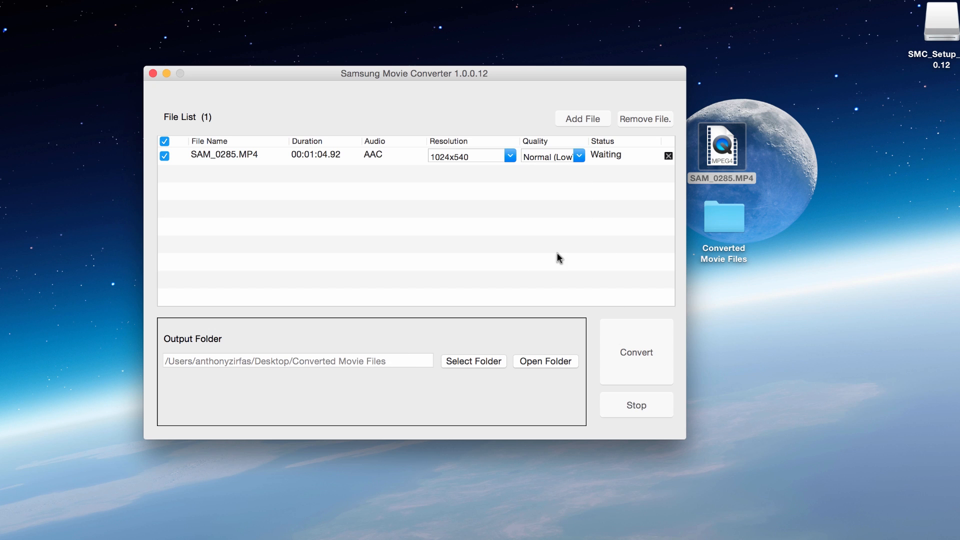
click(723, 216)
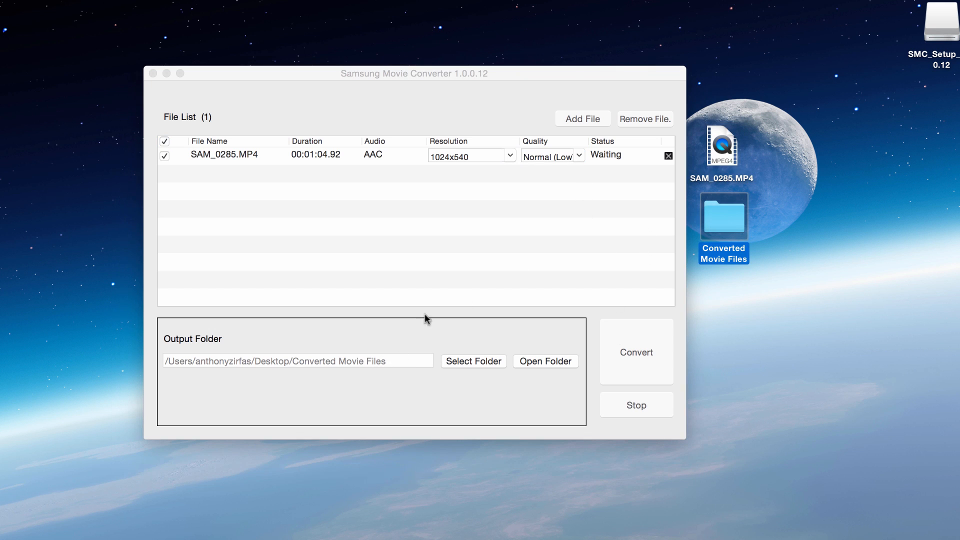
click(473, 361)
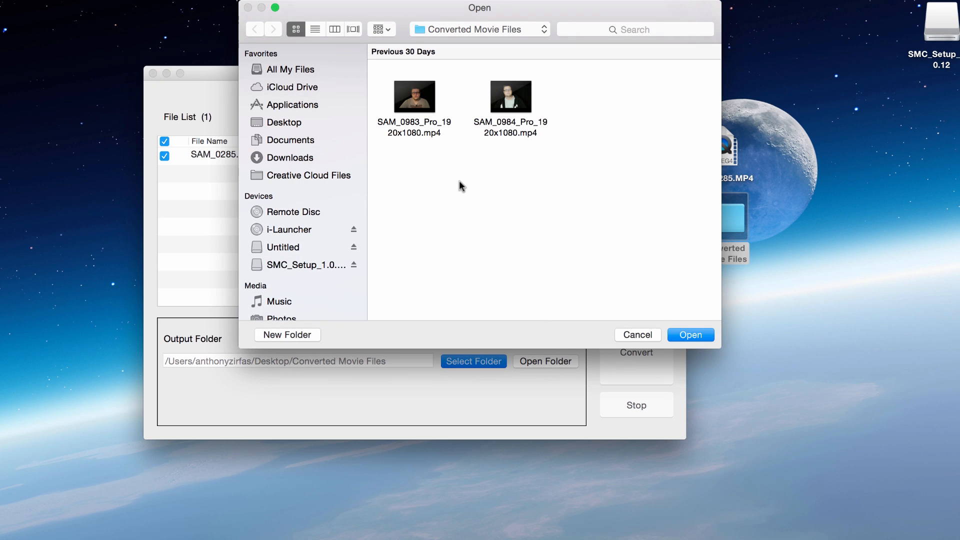
mouse_move(690, 343)
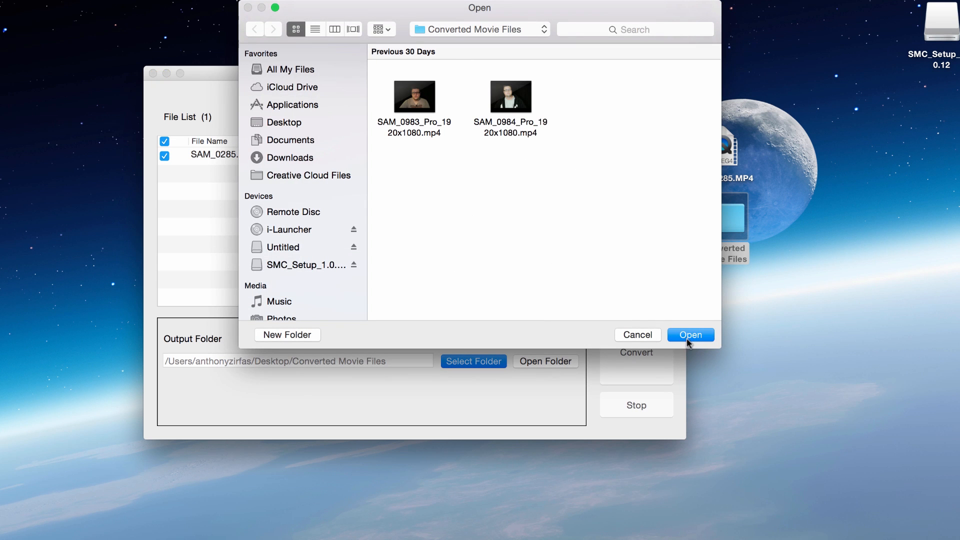
click(690, 335)
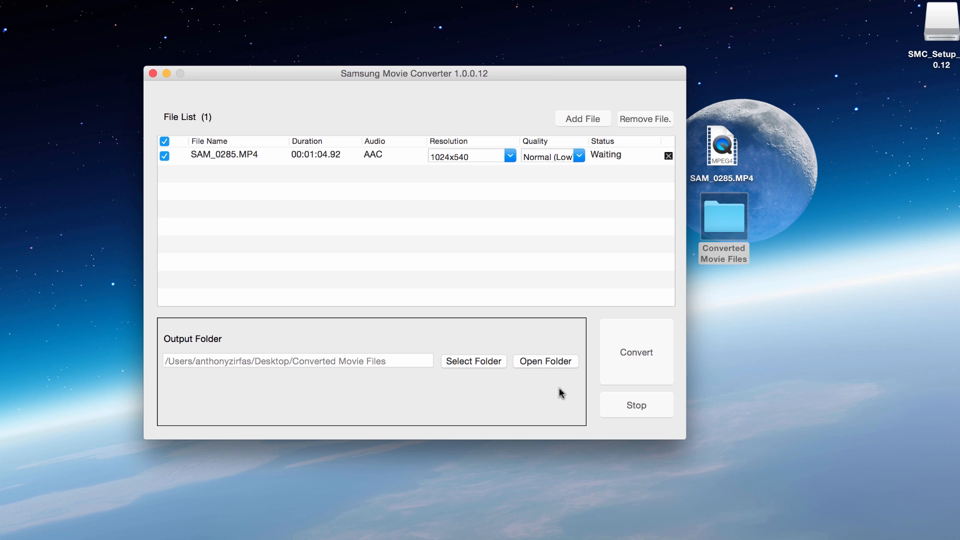
mouse_move(614, 370)
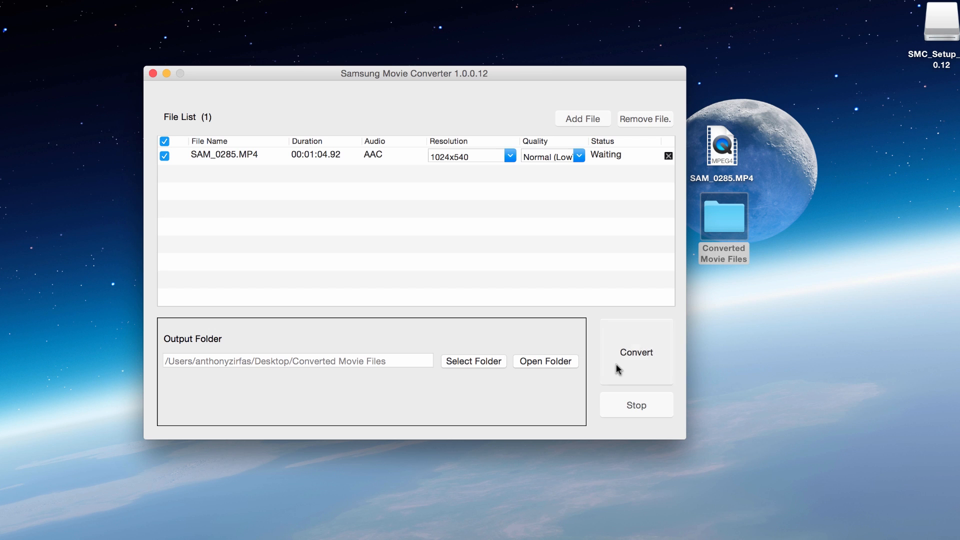
Convert SAM_0285.MP4 and play the resulting SAM_0285_Normal_1024x540.mp4 from Converted Movie Files
click(635, 352)
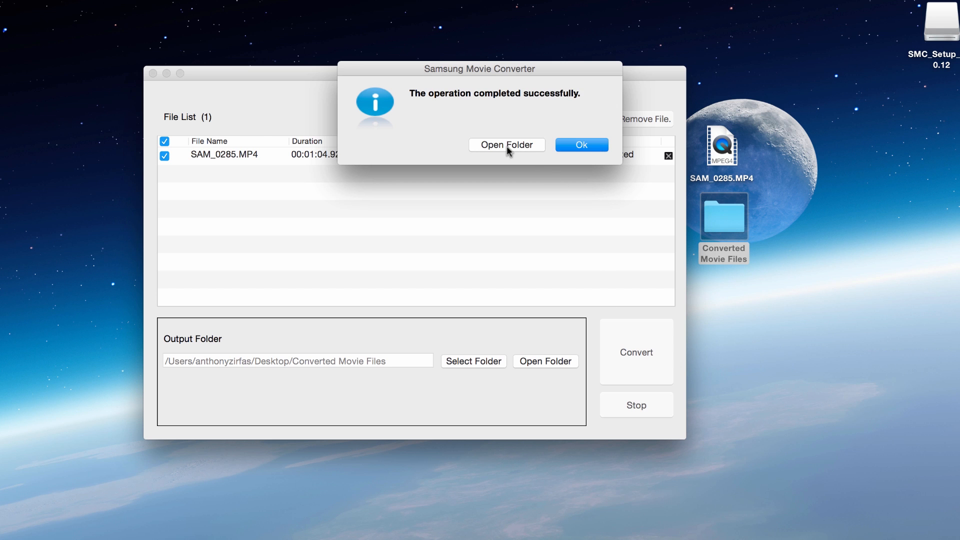
click(506, 145)
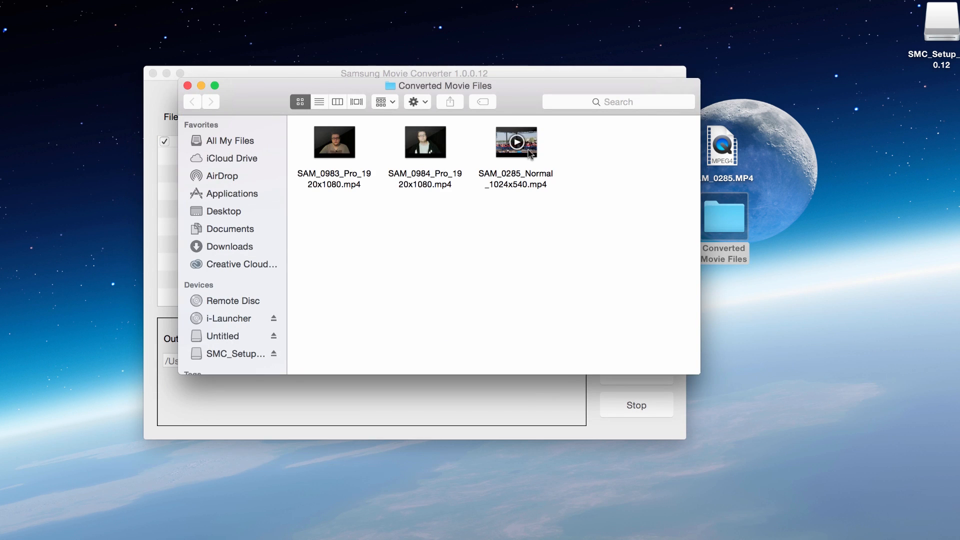
double_click(515, 143)
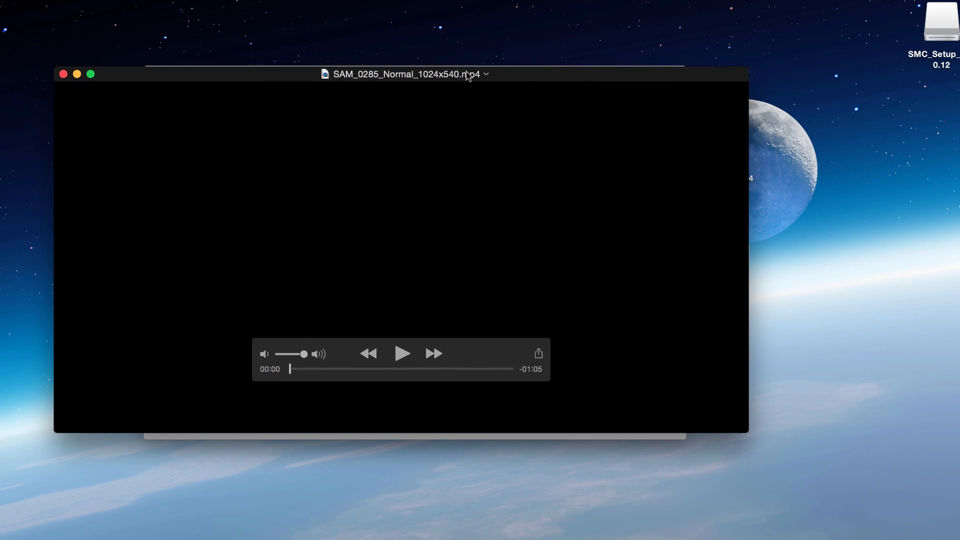
click(402, 353)
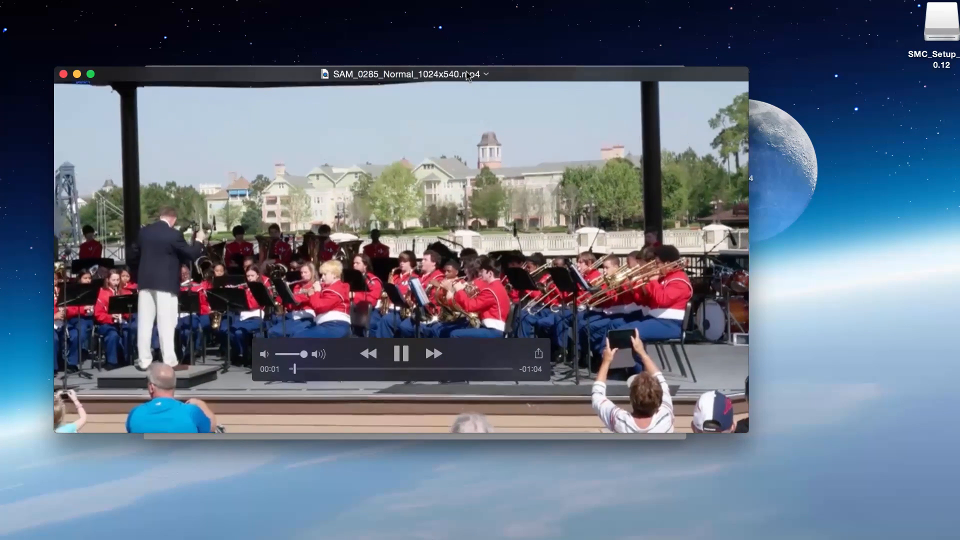
click(401, 354)
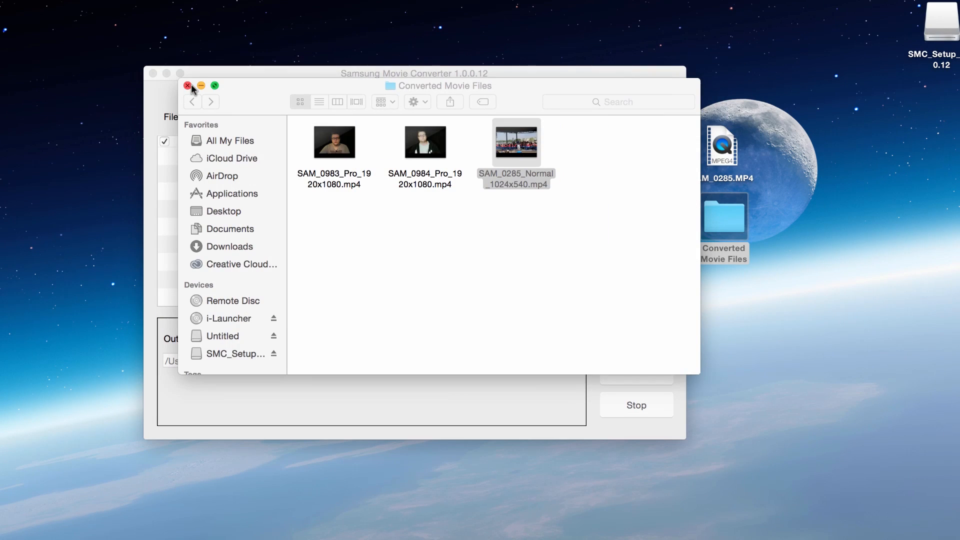
Close the Converted Movie Files Finder window to return to Movie Converter
click(188, 85)
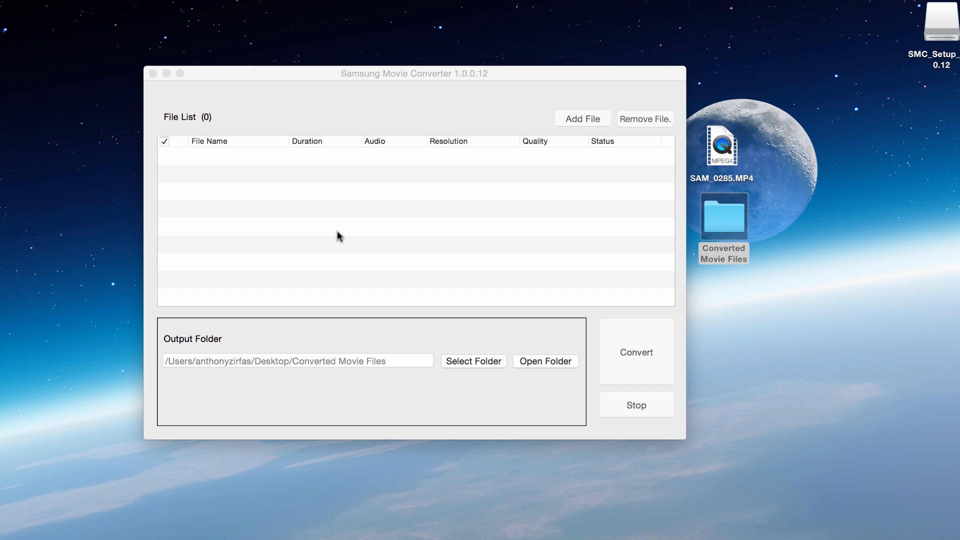
mouse_move(352, 202)
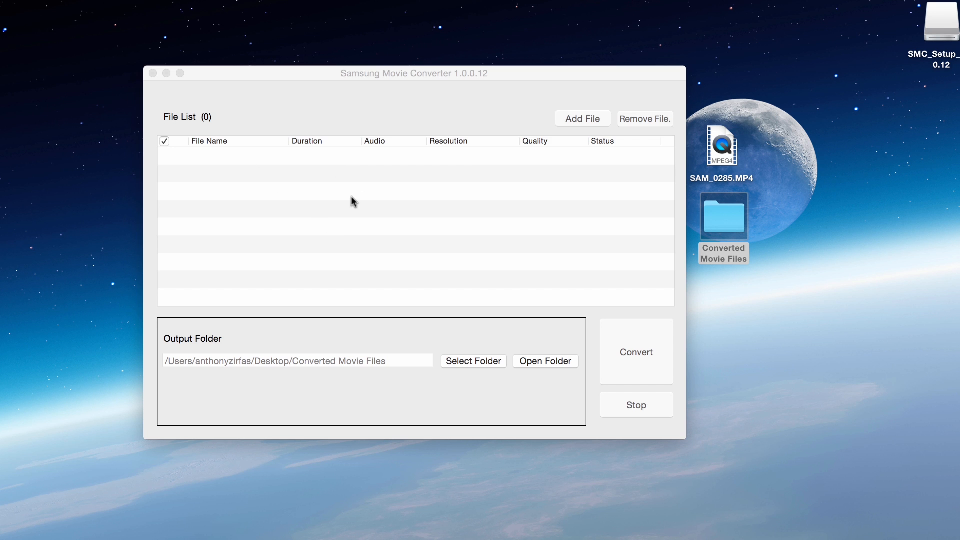
mouse_move(357, 203)
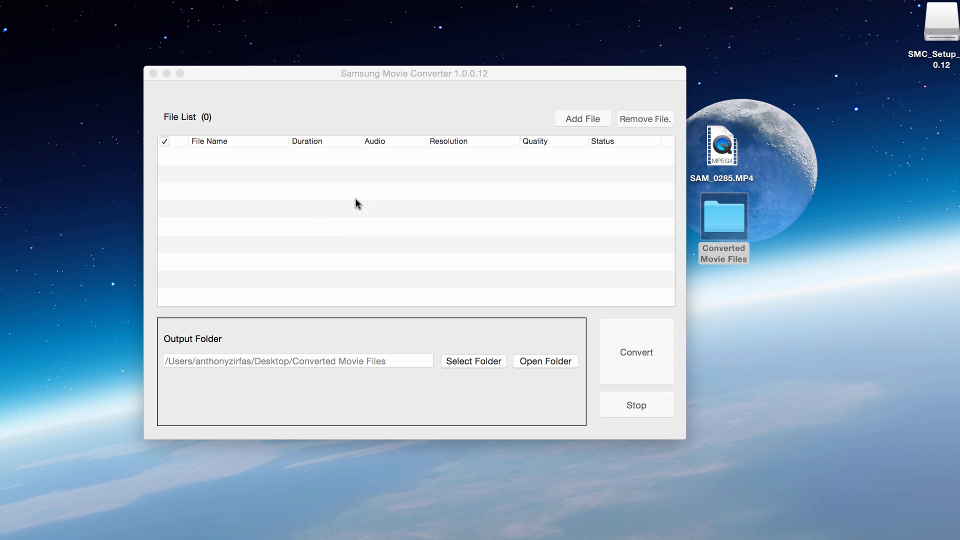
mouse_move(366, 203)
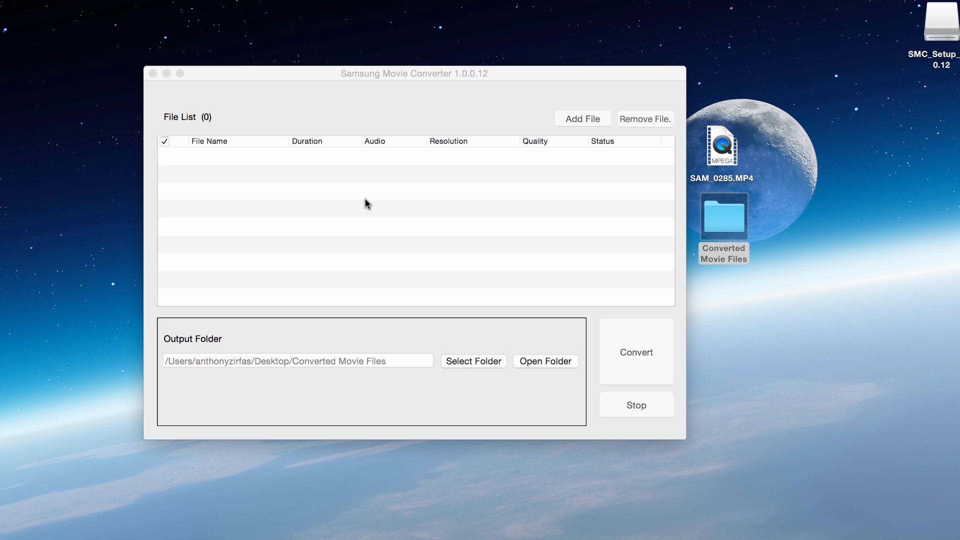